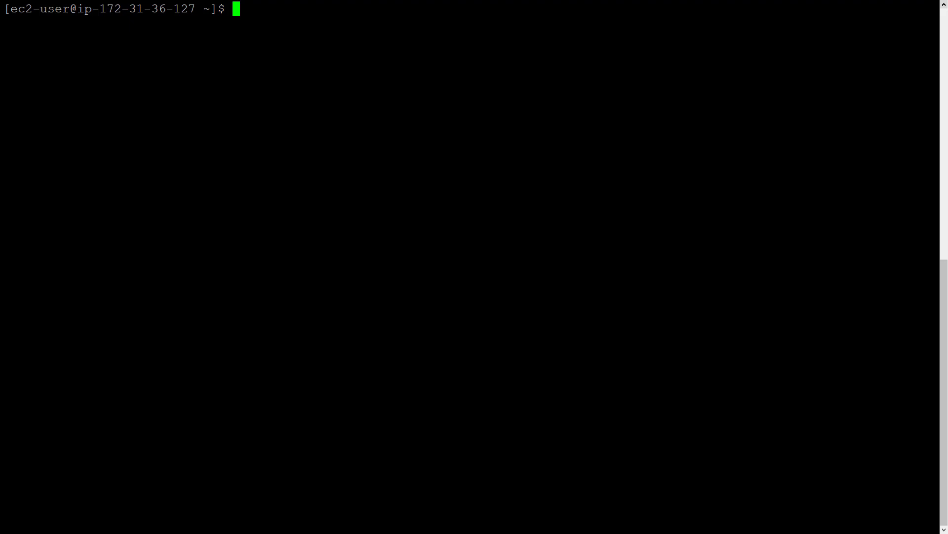
- Begin a privileged command with sudo at the shell prompt
text(sudo)
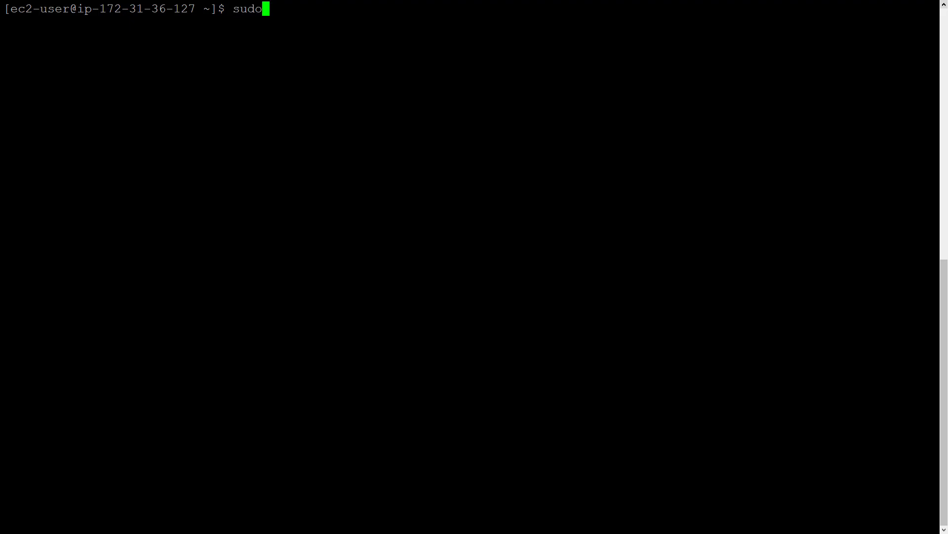
- Run sudo vi /etc/ssh/sshd_config to edit the SSH server configuration as root
text(vi /)
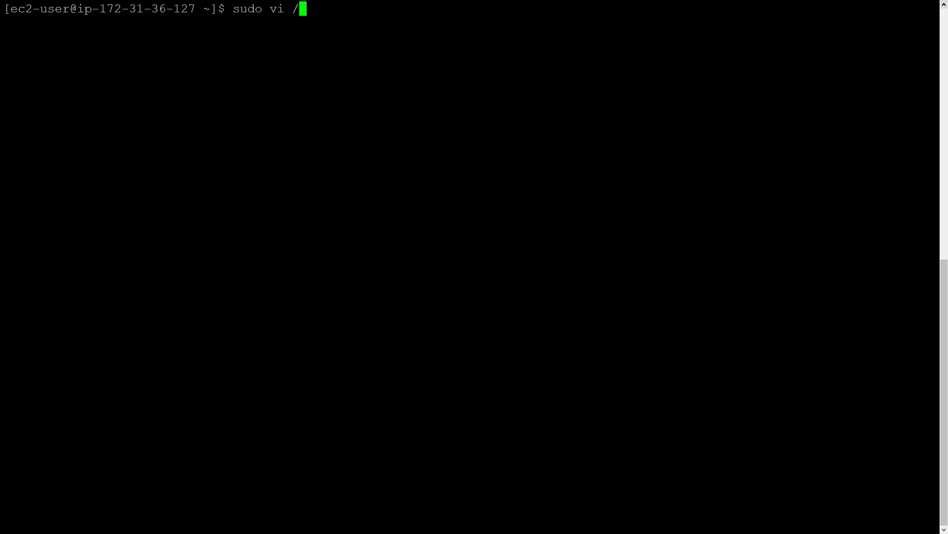
text(etc/s)
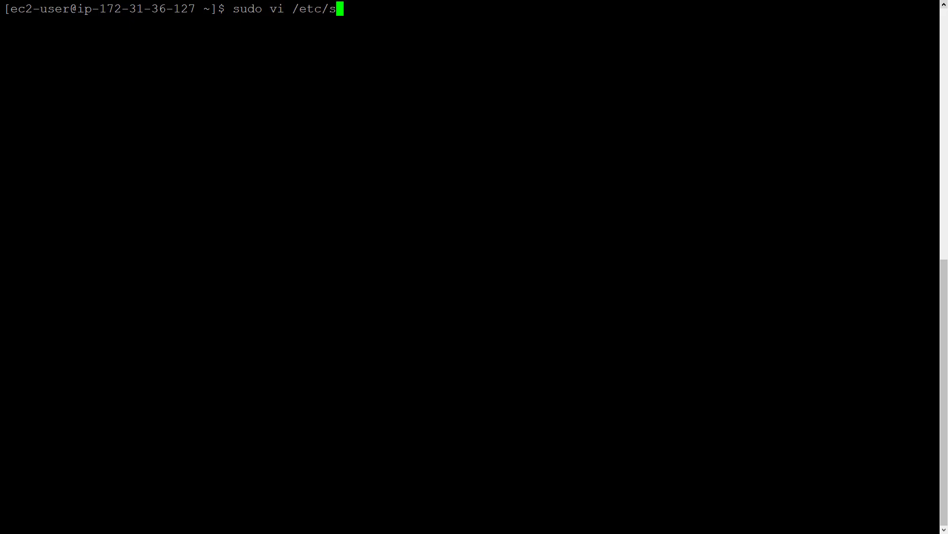
text(sh/ss)
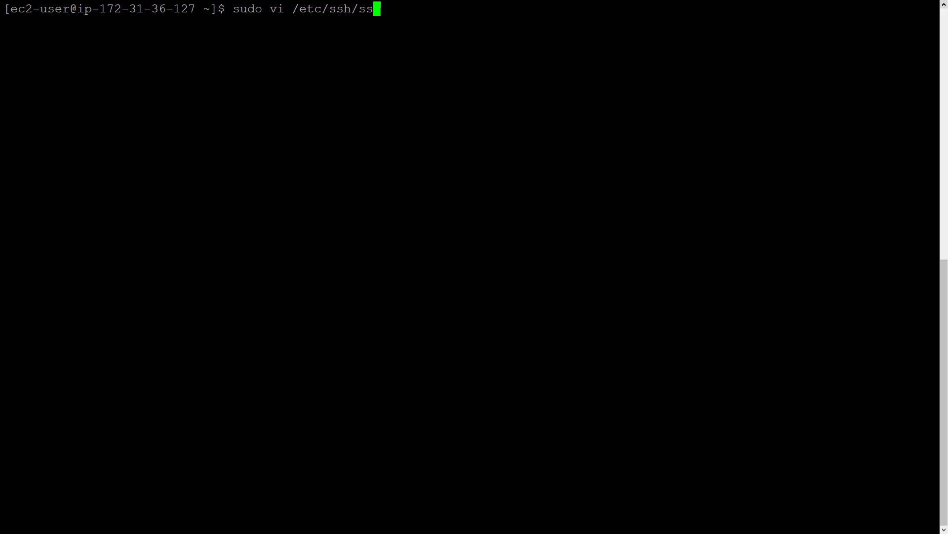
text(hd_conf)
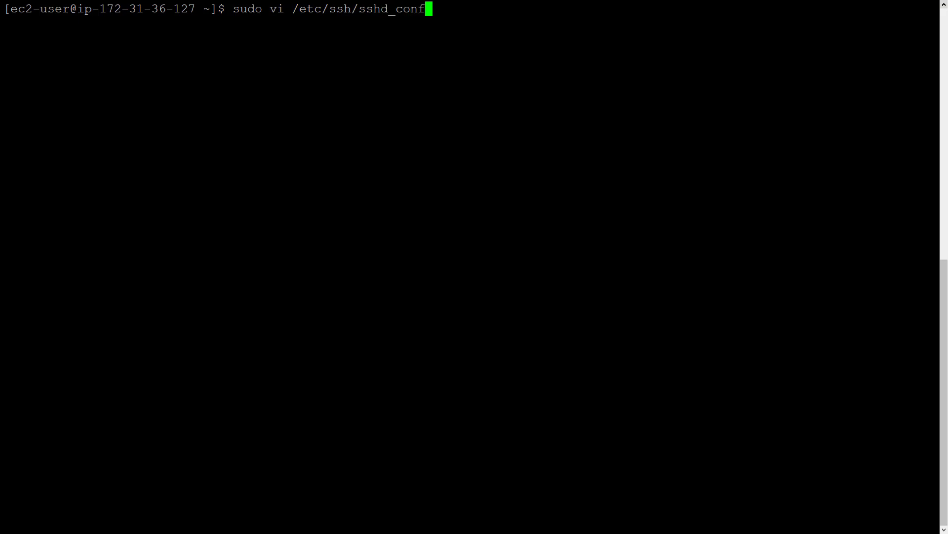
text(ig)
text(/)
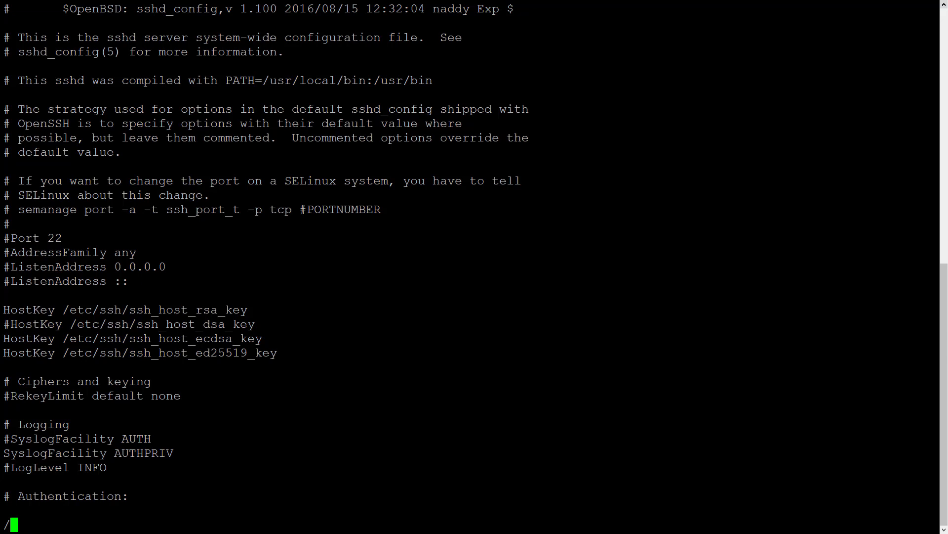
- Find PasswordAuthentication, change no to yes, then save with :wq and quit vi
text(Passwor)
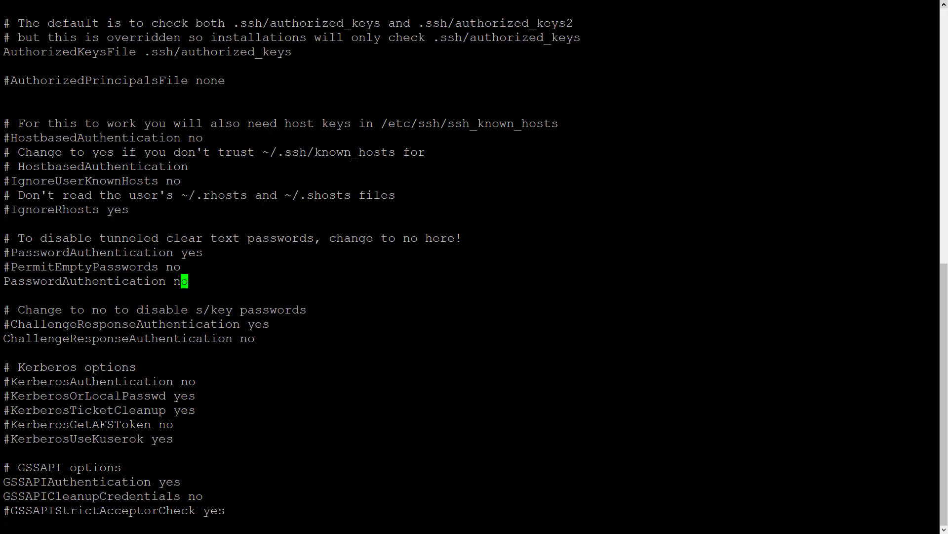
key(i)
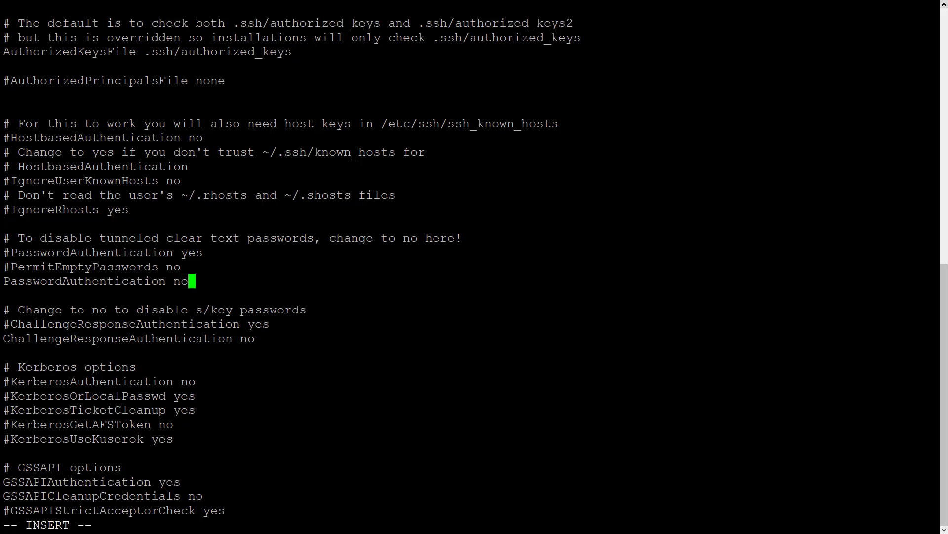
key(BackSpace)
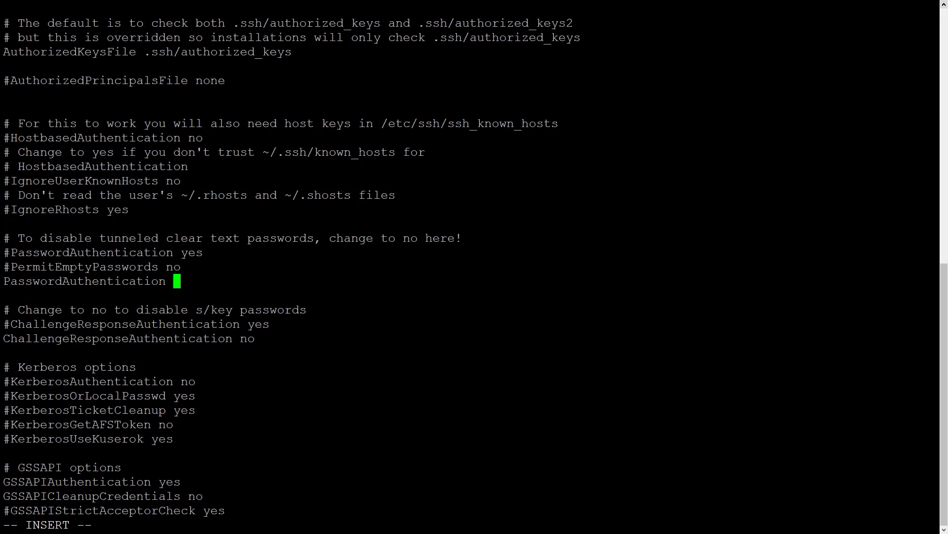
text(yes)
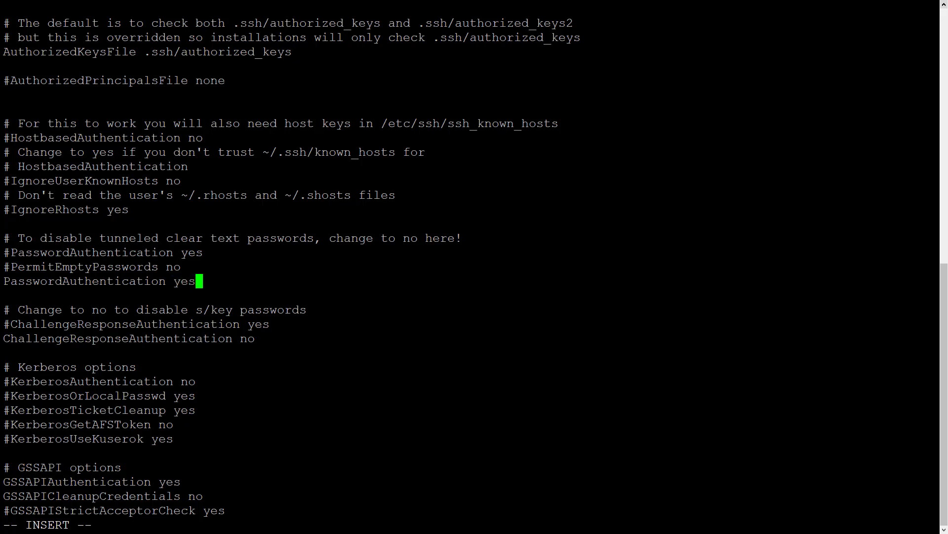
key(Escape)
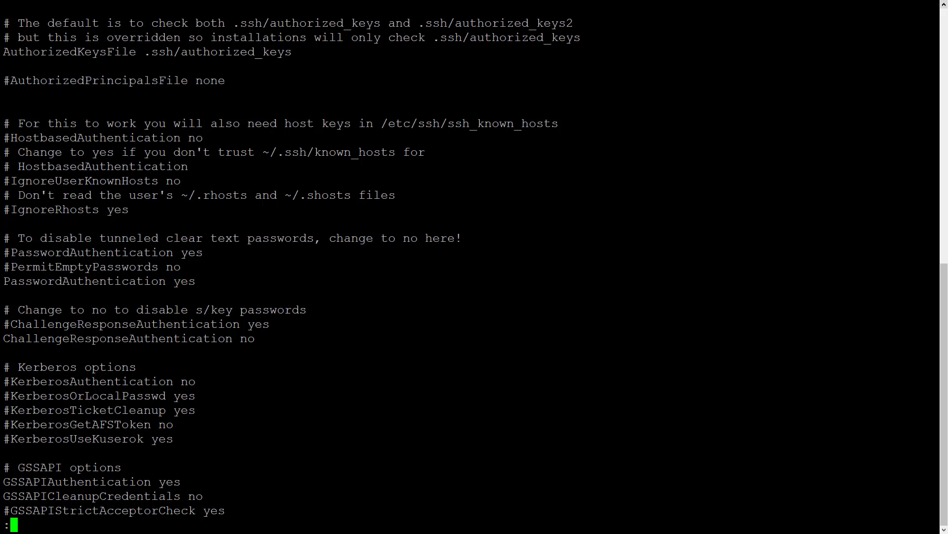
text(wq)
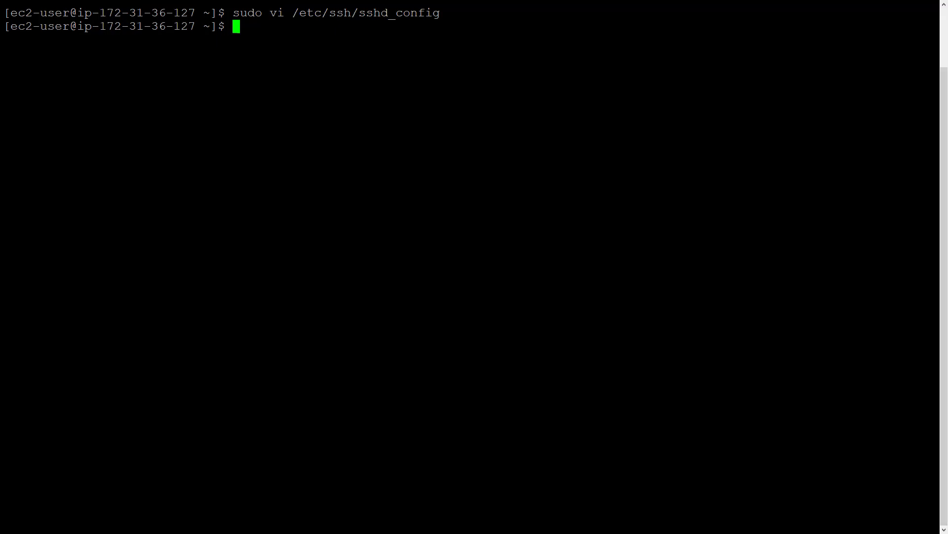
- Add user bob to the wheel group with sudo useradd -g wheel bob, then begin sudo passwd
text(sudo)
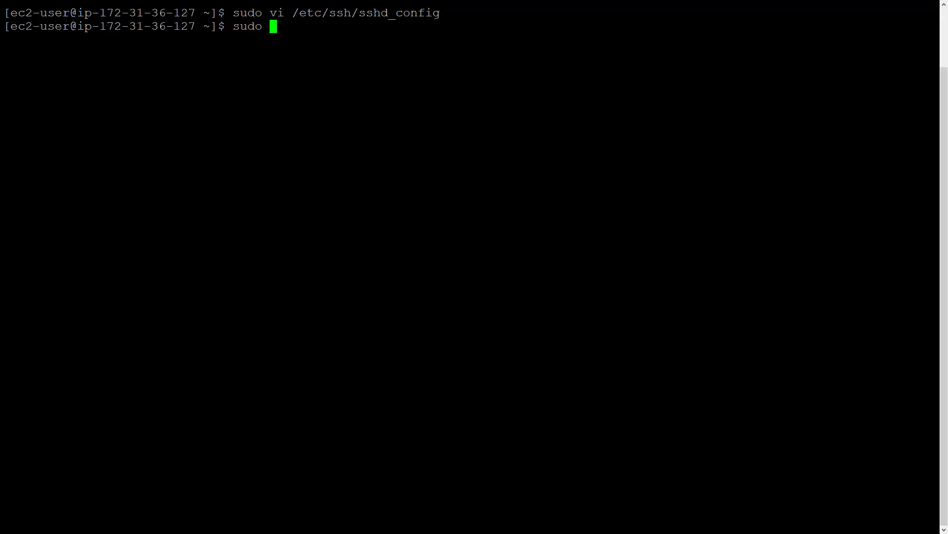
text(userad)
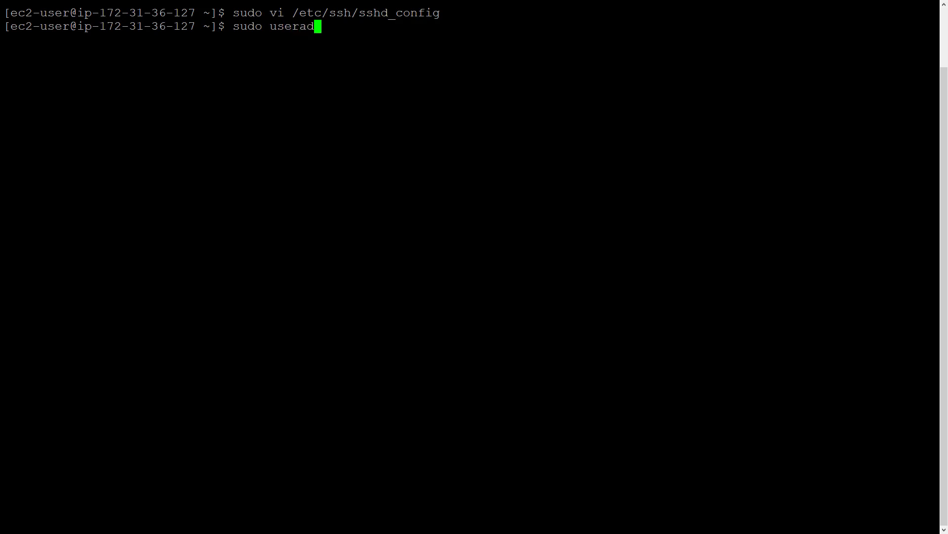
text(d -g)
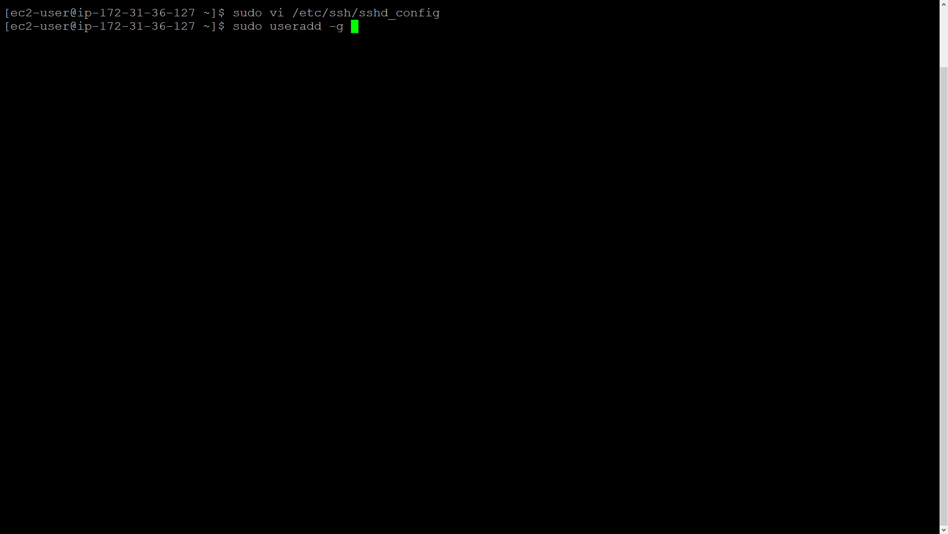
text(wheel)
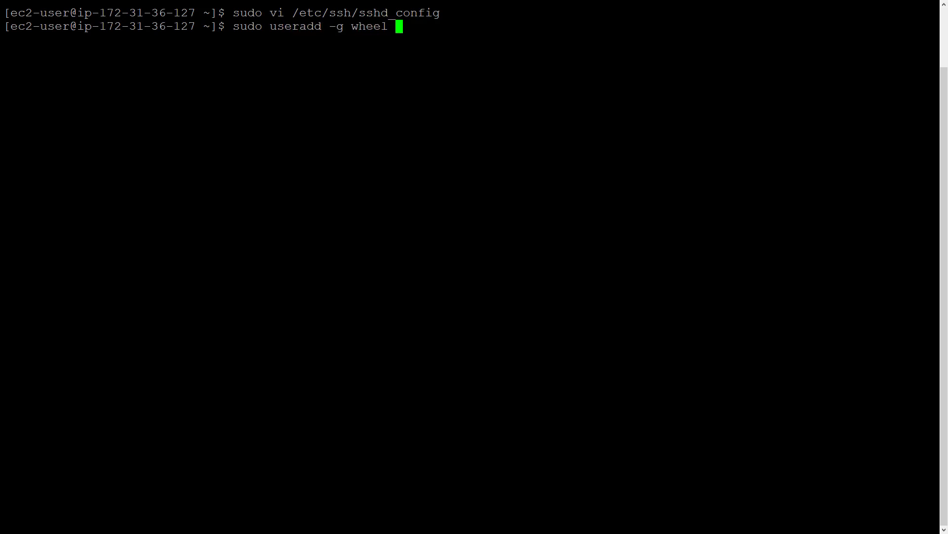
text(bob)
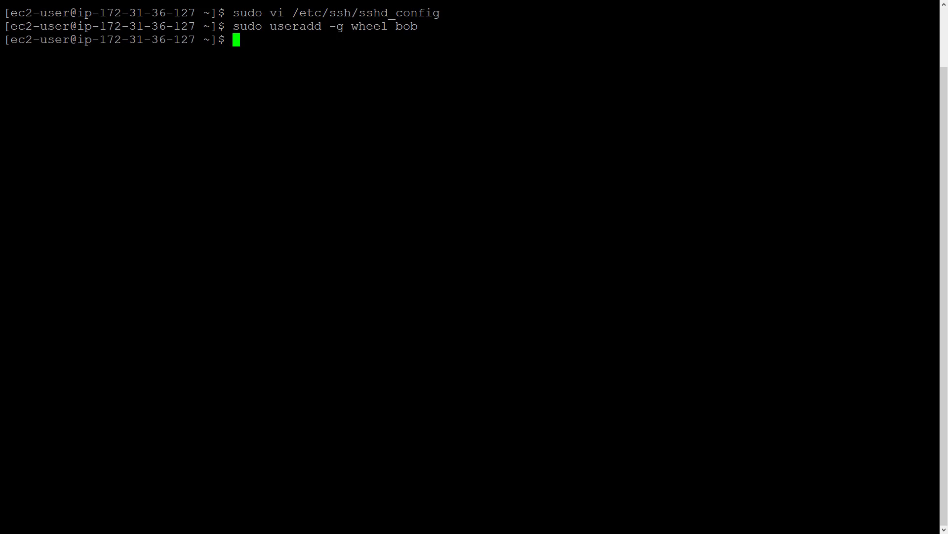
text(sudo pass)
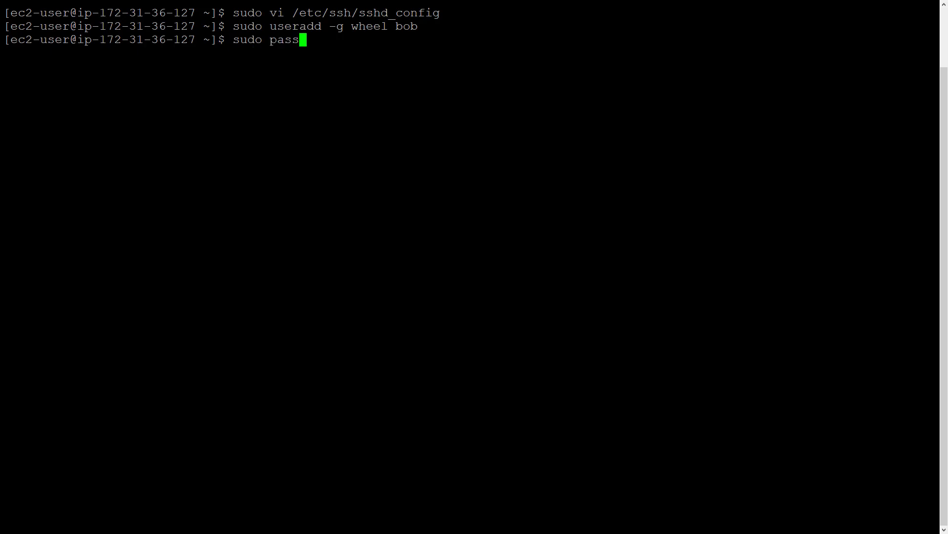
- Set bob's password with sudo passwd bob, then begin another sudo useradd
text(wd bob)
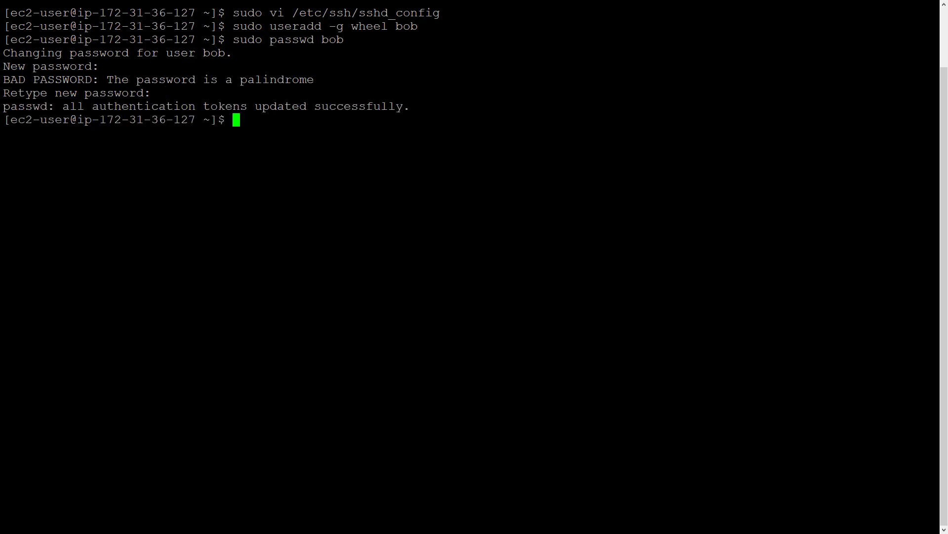
text(sudo userad)
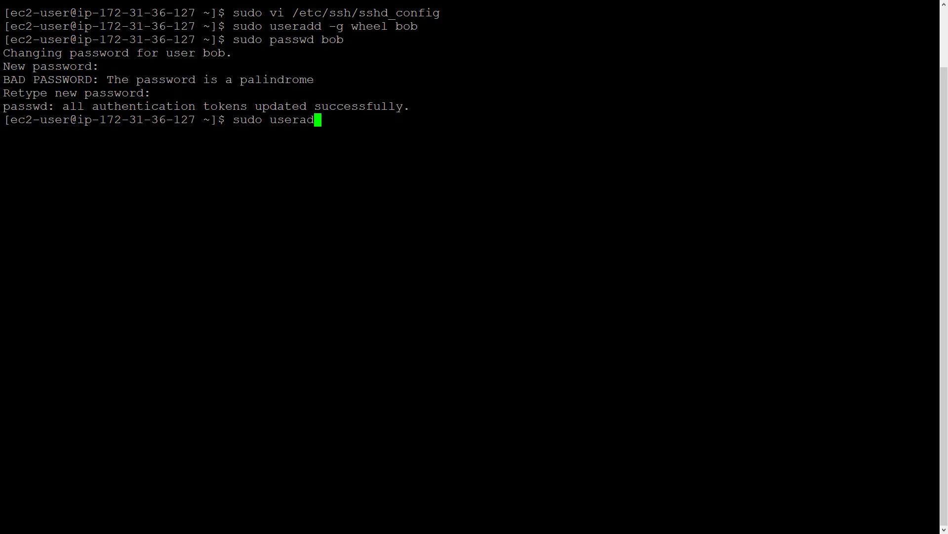
- Add alice to the wheel group and set her password with sudo passwd alice
text(d -g)
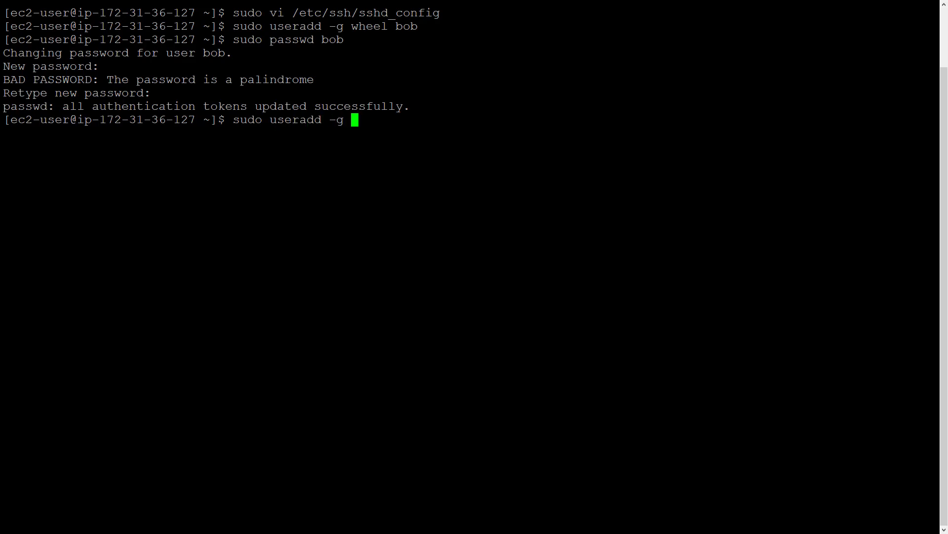
text(wheel)
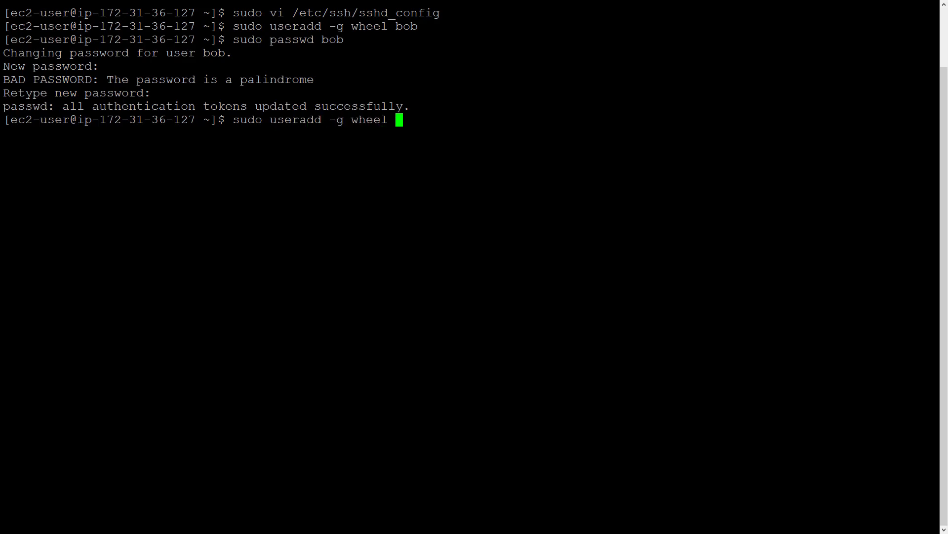
text(alice)
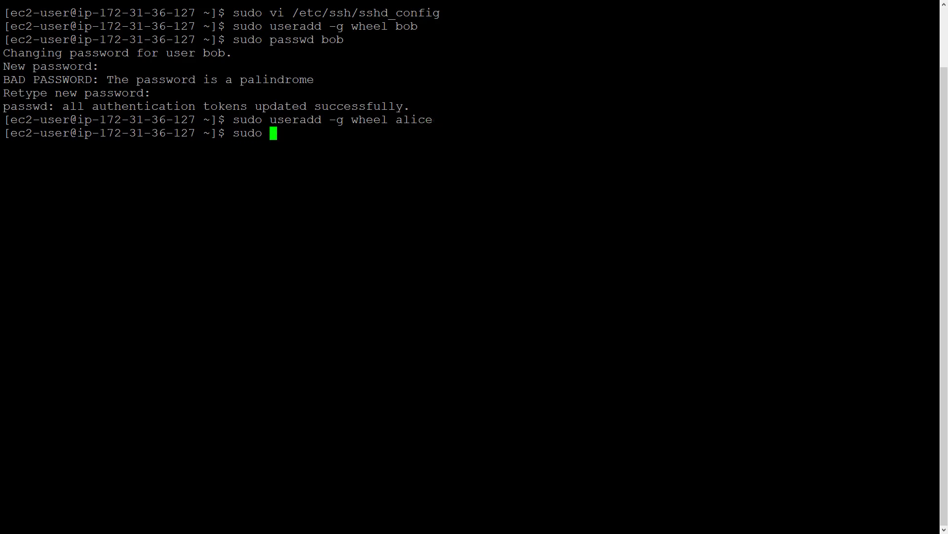
text(passwd alice)
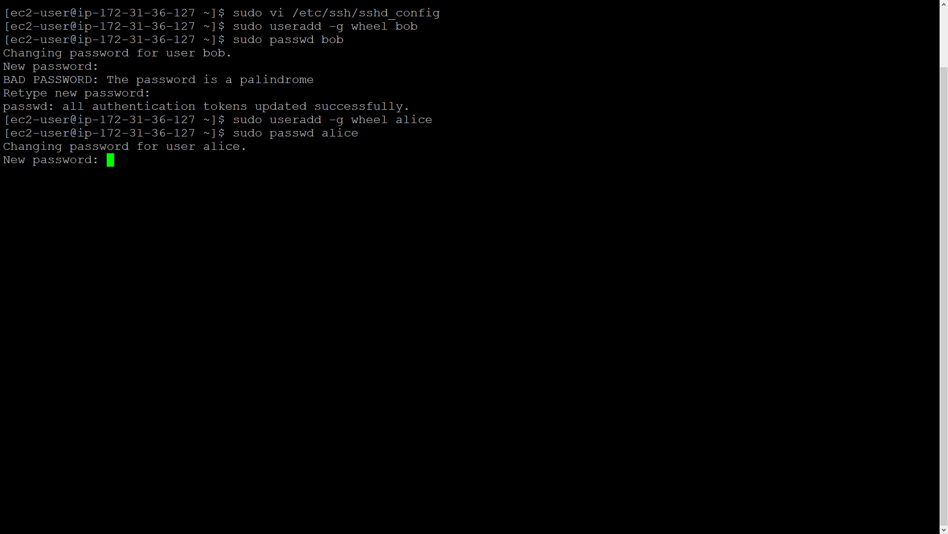
key(Enter)
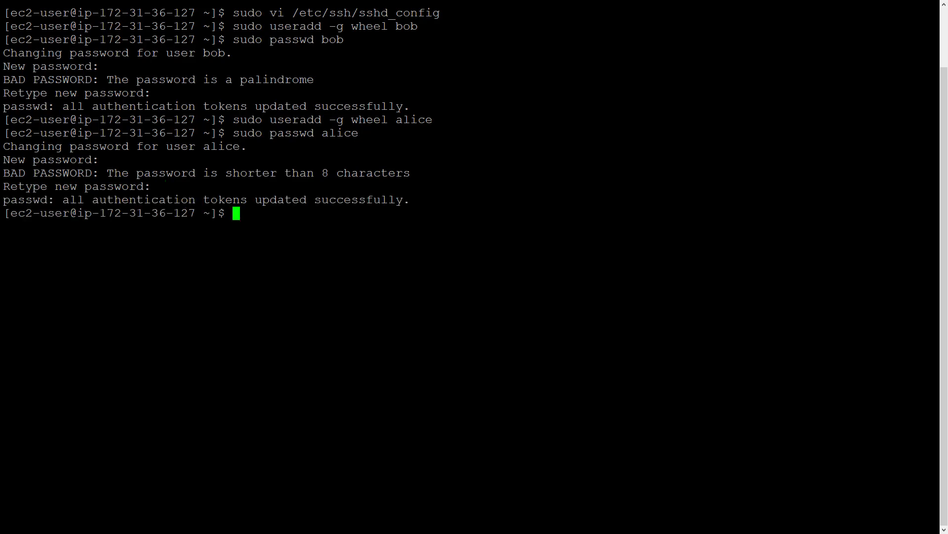
text(cle)
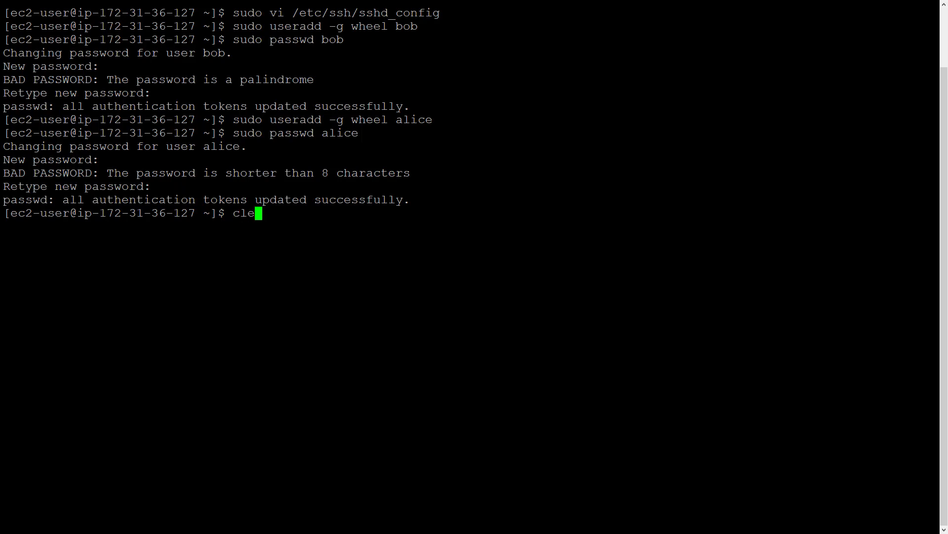
- Clear the screen, cd to /home and list the alice, bob and ec2-user folders
text(ar)
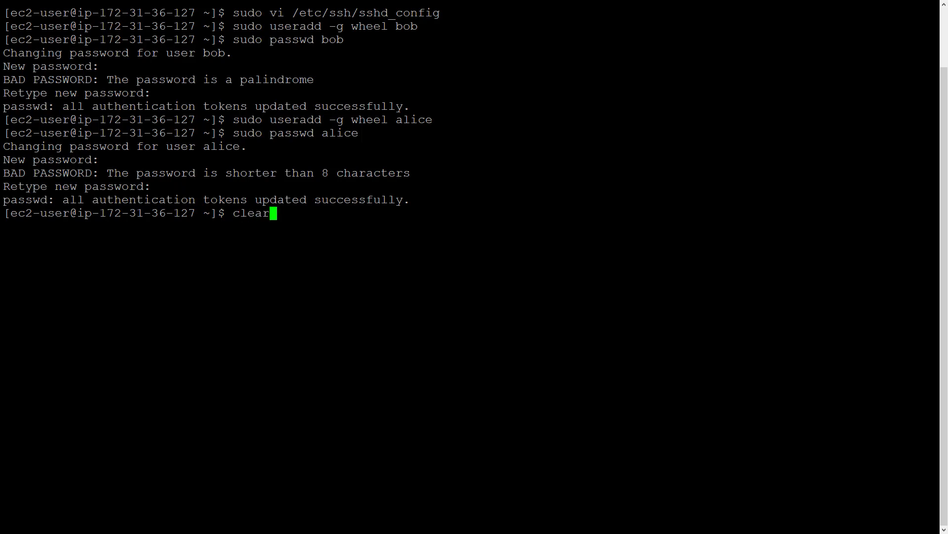
key(Return)
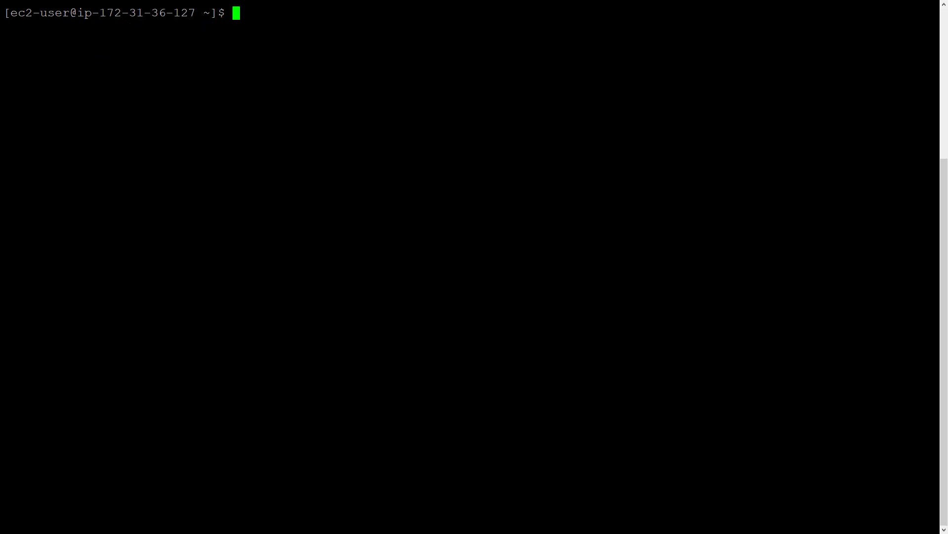
text(cd /home)
text(l)
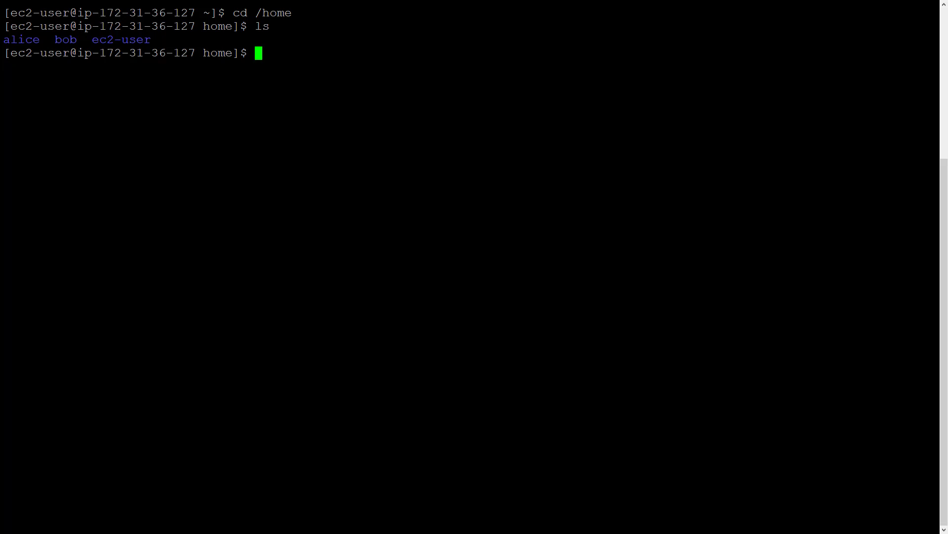
text(s)
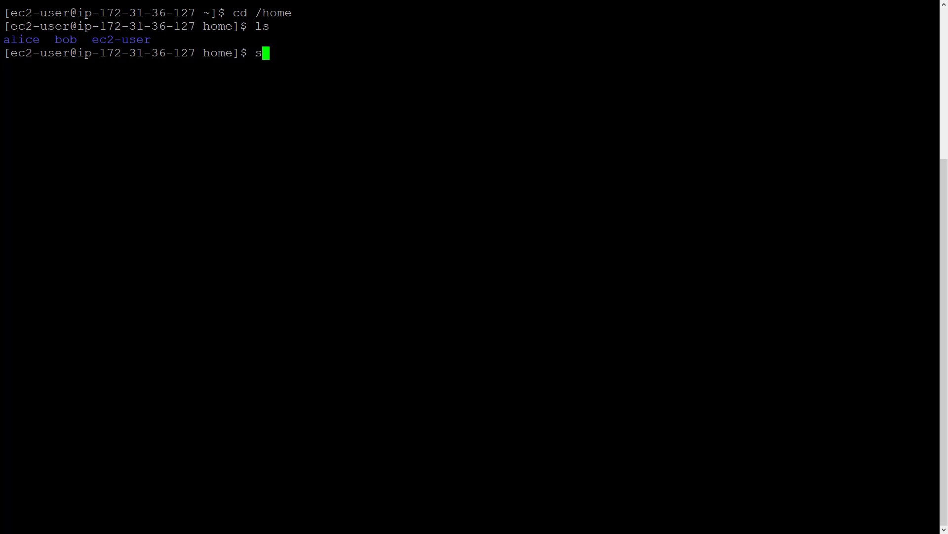
- Compose sudo cat /etc/passwd to view the system account list
text(udo)
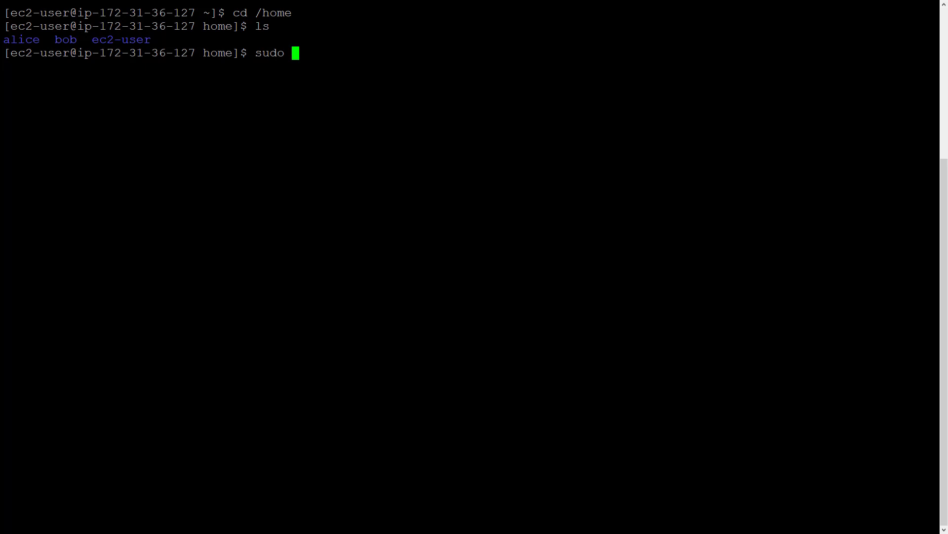
text(cat /etc/)
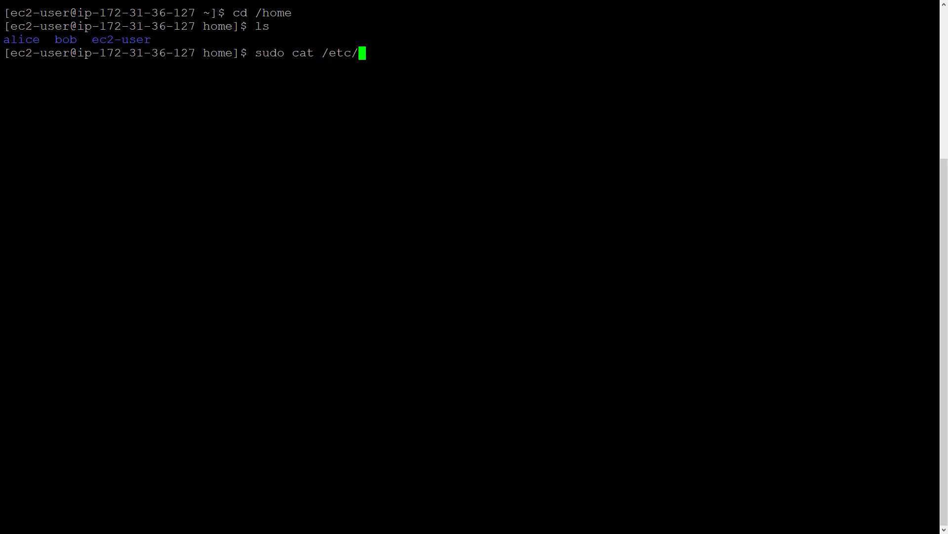
text(pa)
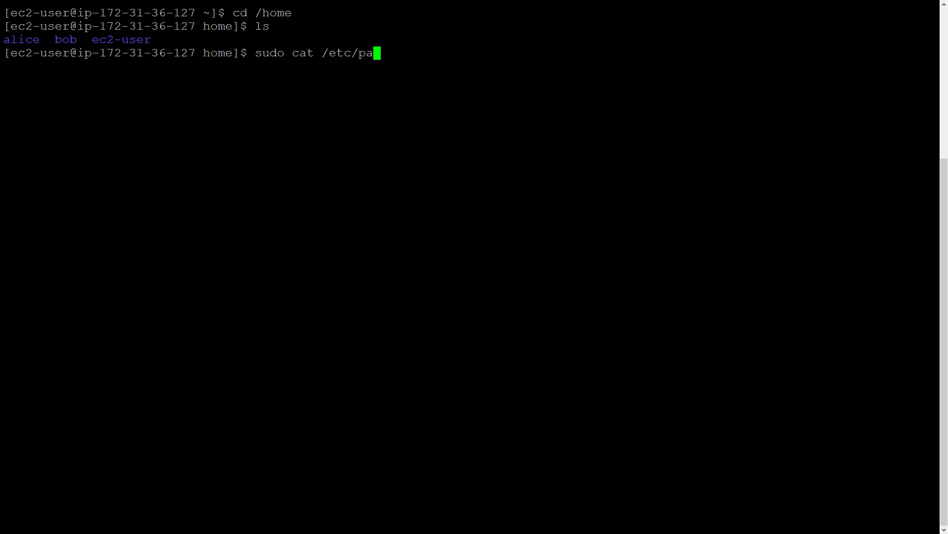
text(ssw)
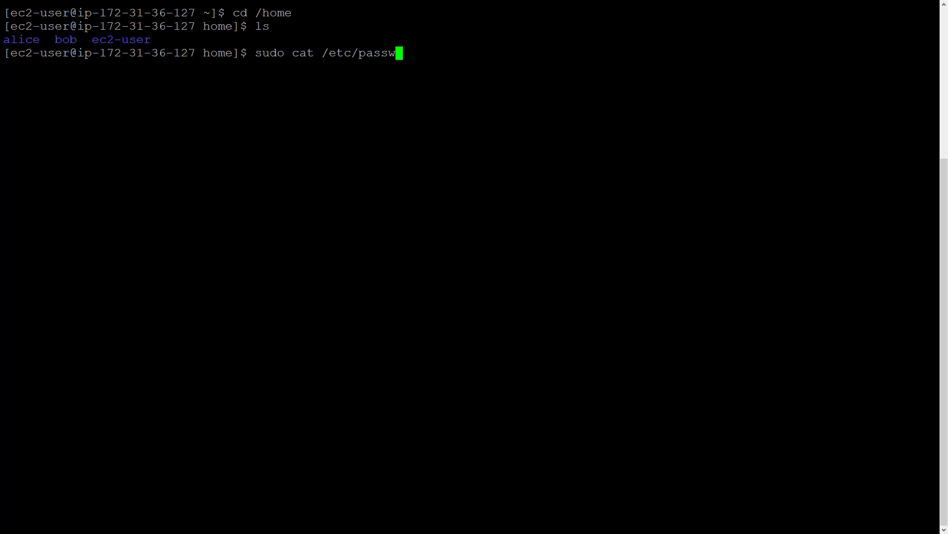
text(d)
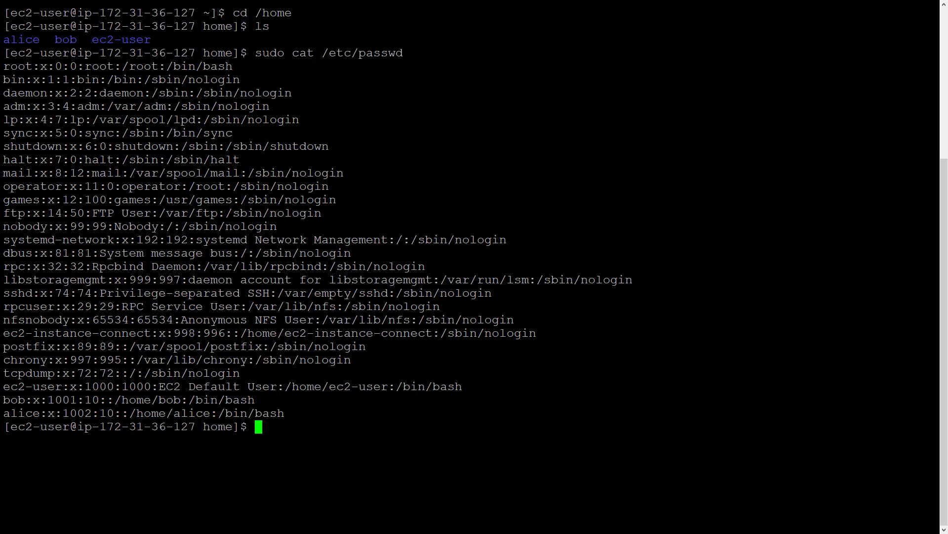
- After reading the bob and alice passwd entries, begin another sudo cat command
text(sudo cat /)
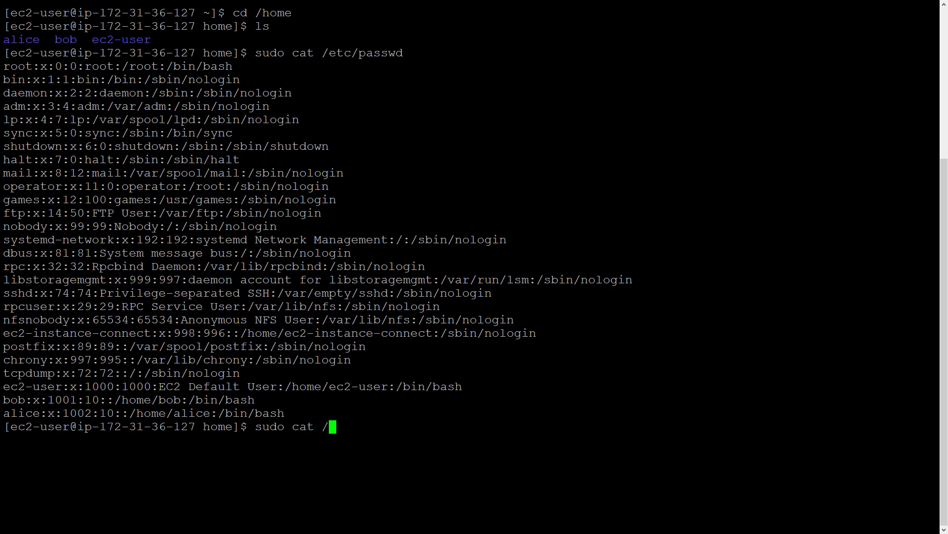
- Run sudo cat /etc/shadow to display the shadow password file
text(etc/shad)
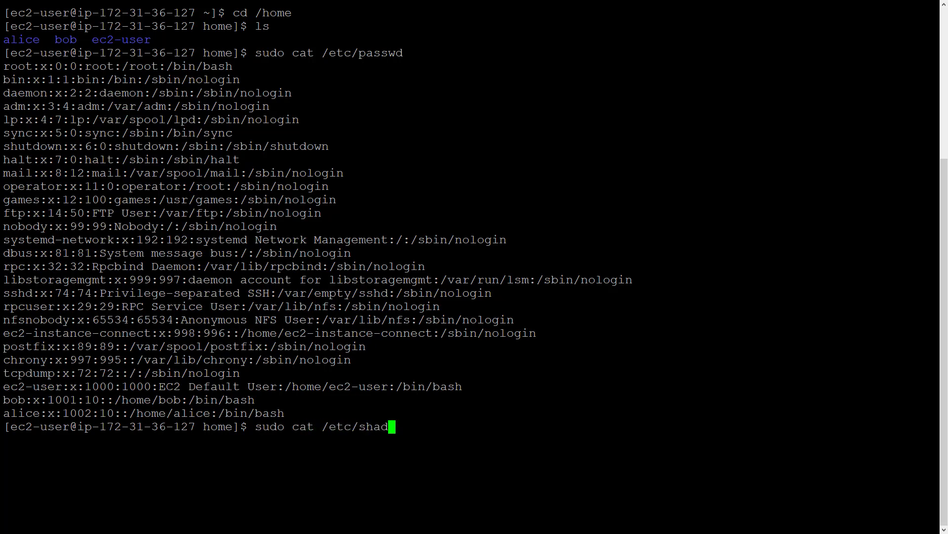
text(ow)
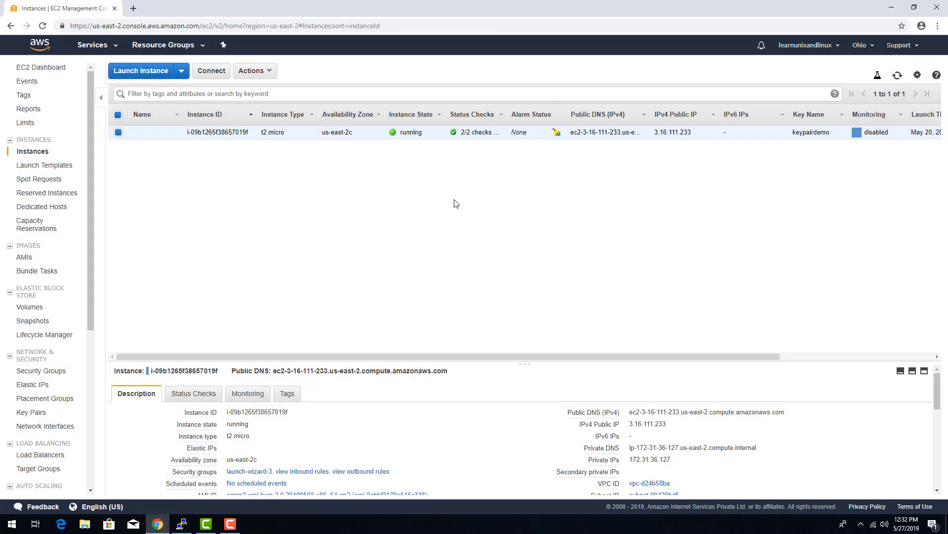
mouse_move(365, 138)
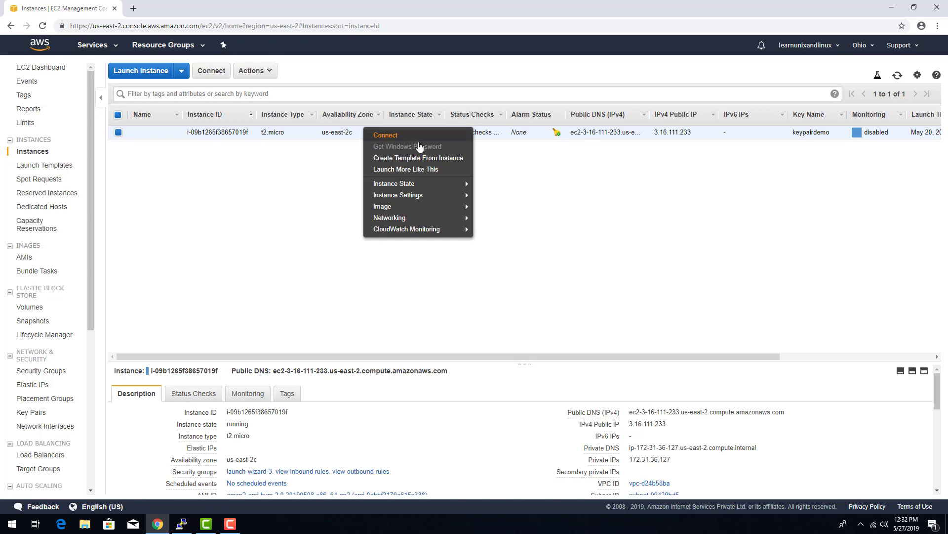
mouse_move(393, 184)
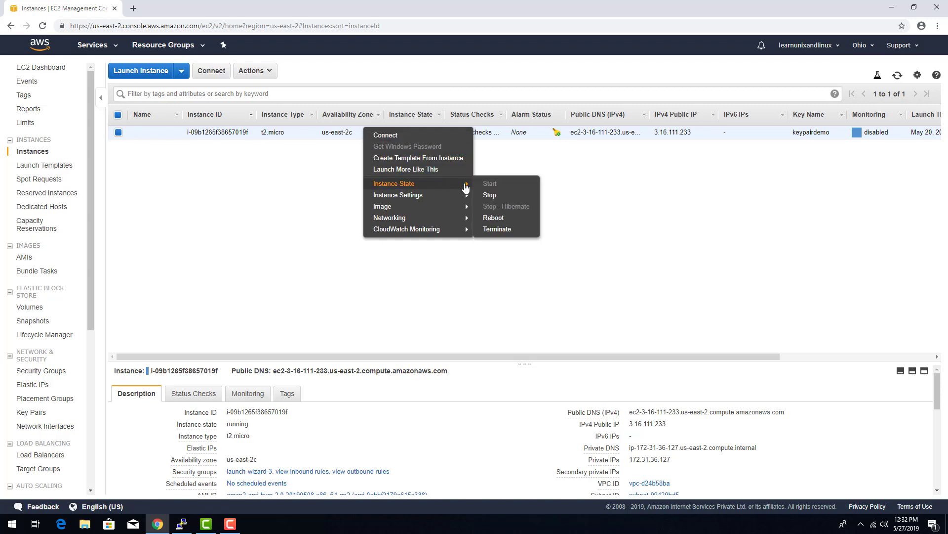
mouse_move(496, 217)
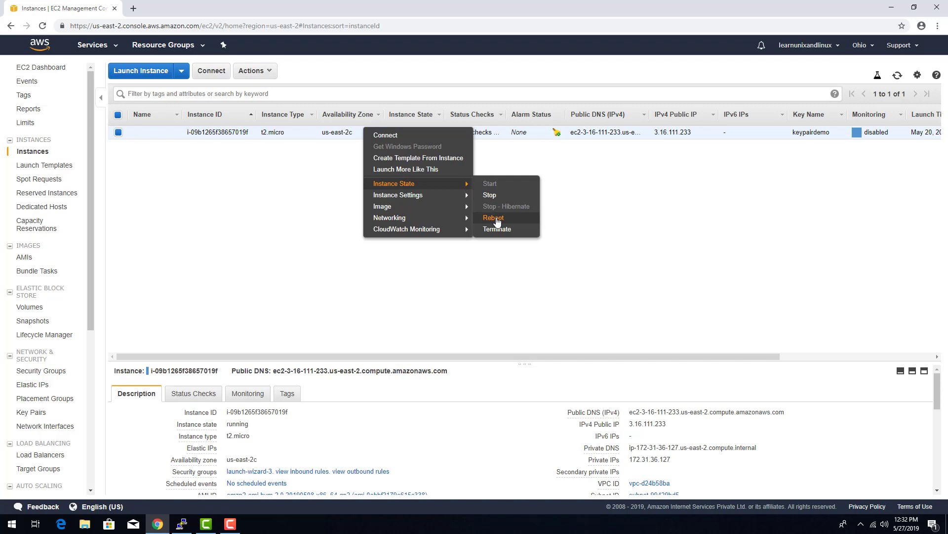
- Choose Reboot for the t2.micro instance and confirm with Yes, Reboot
click(494, 218)
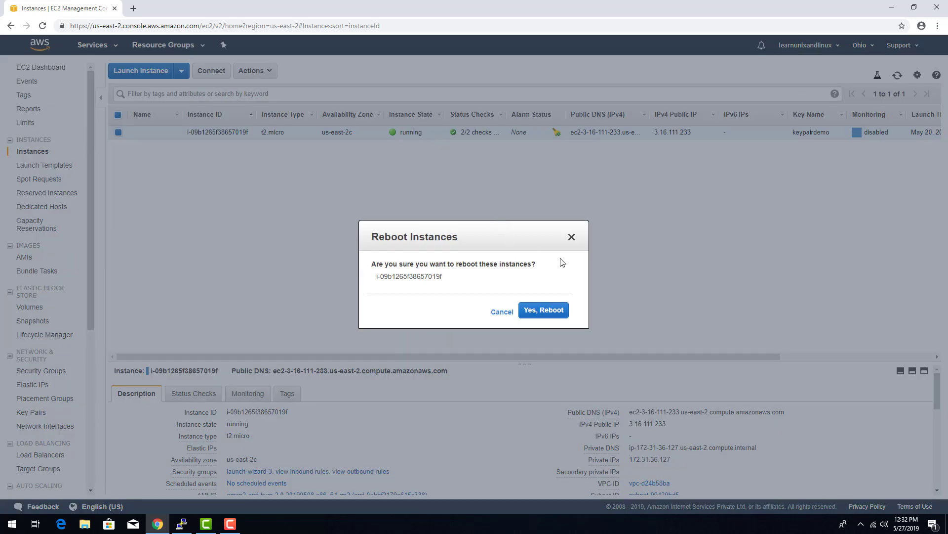
click(544, 309)
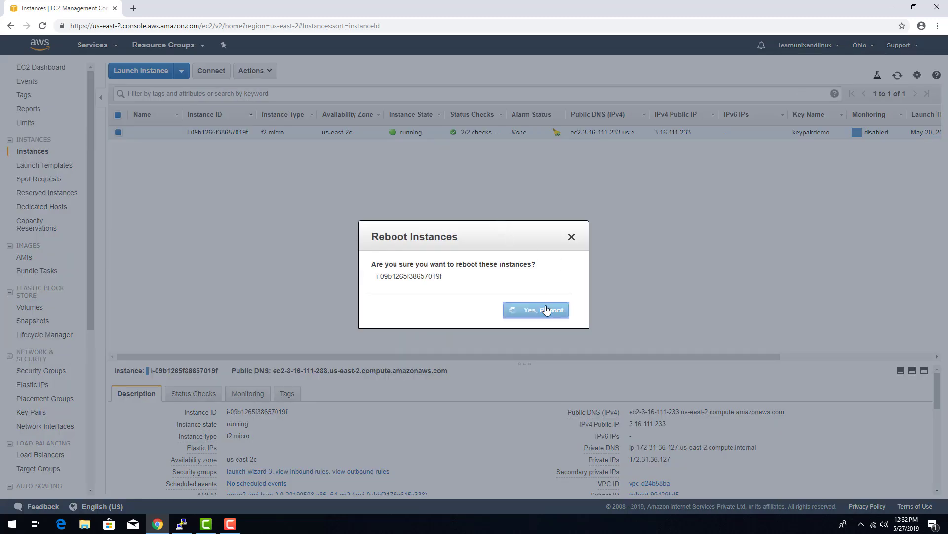
click(542, 309)
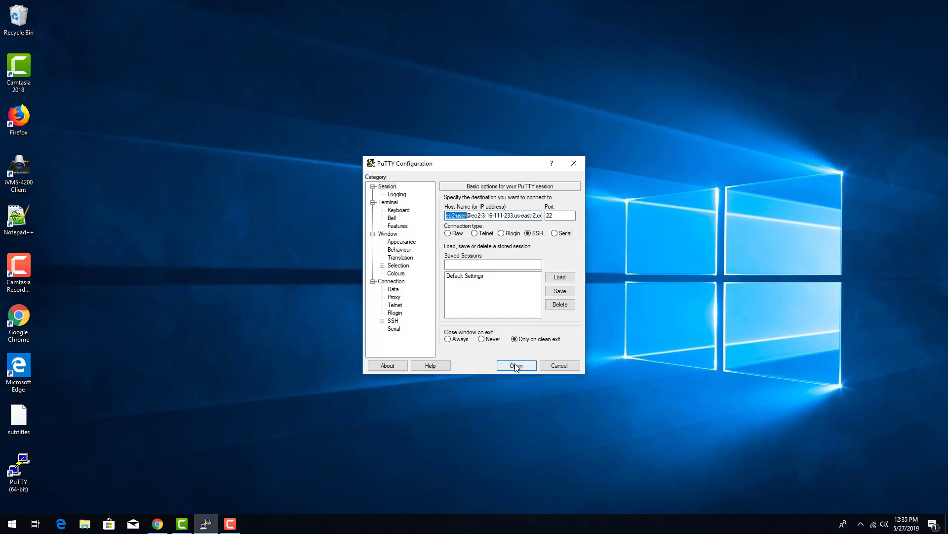
- Connect to the EC2 instance as ec2-user, then start a second PuTTY session as bob
click(515, 365)
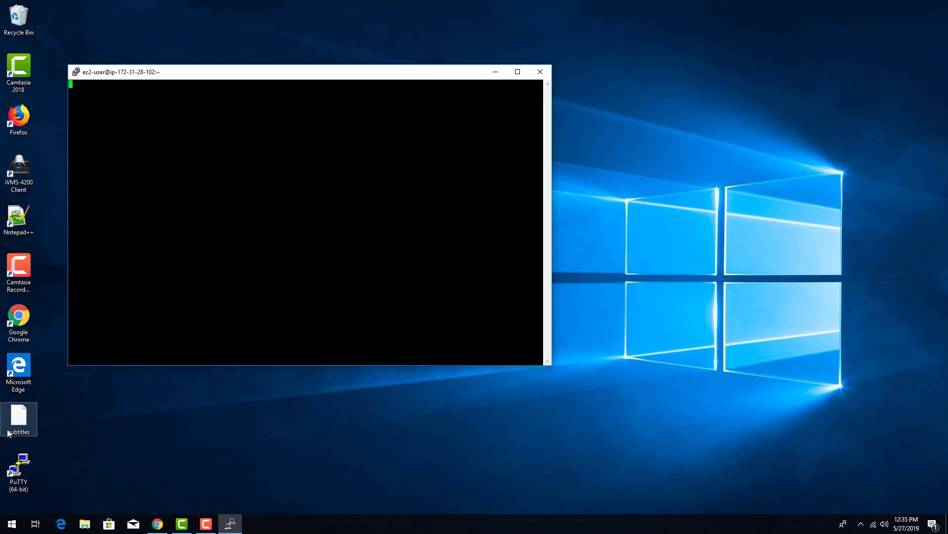
click(12, 524)
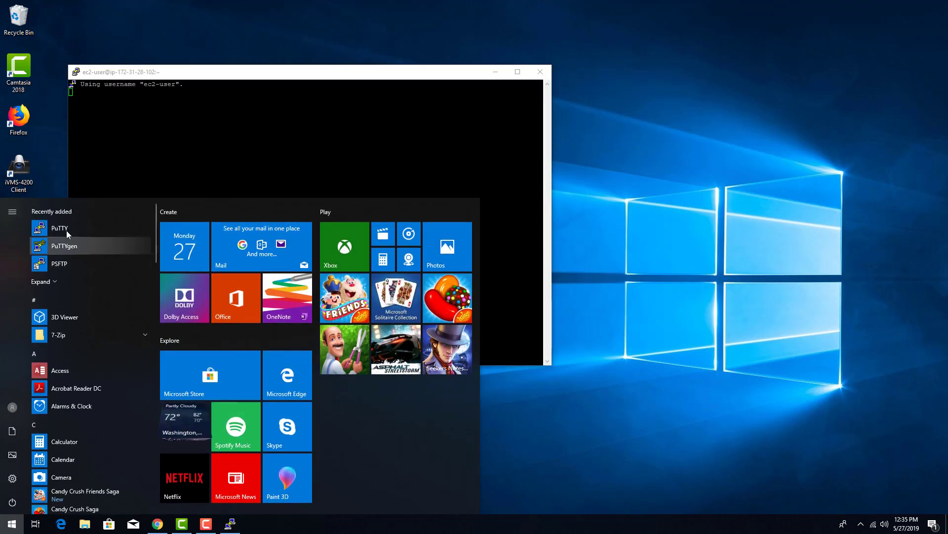
click(59, 227)
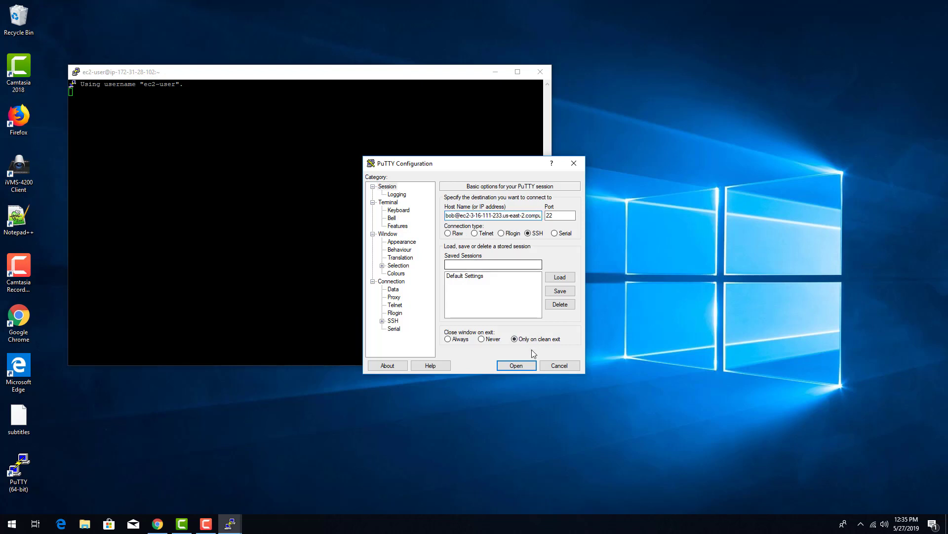
click(516, 366)
text(alice)
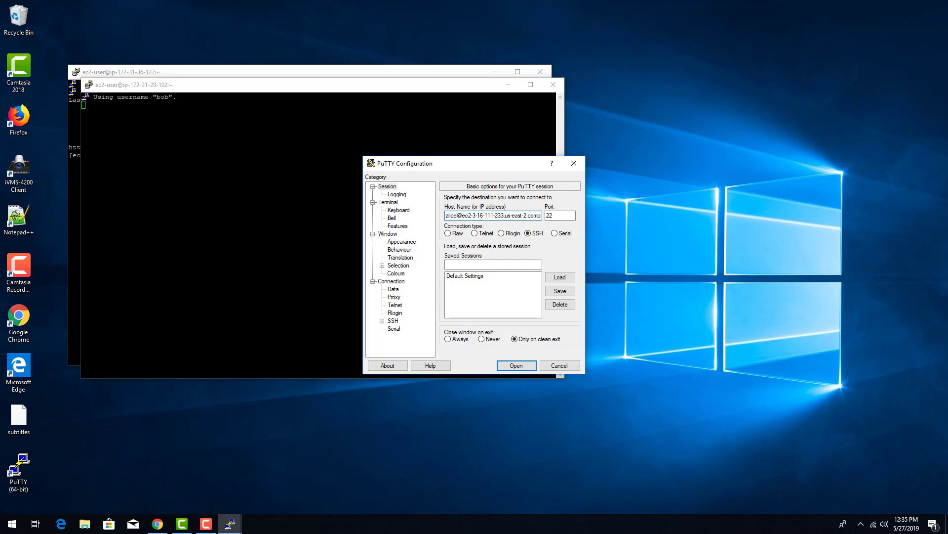
- Connect a third PuTTY session to the instance as alice
click(515, 366)
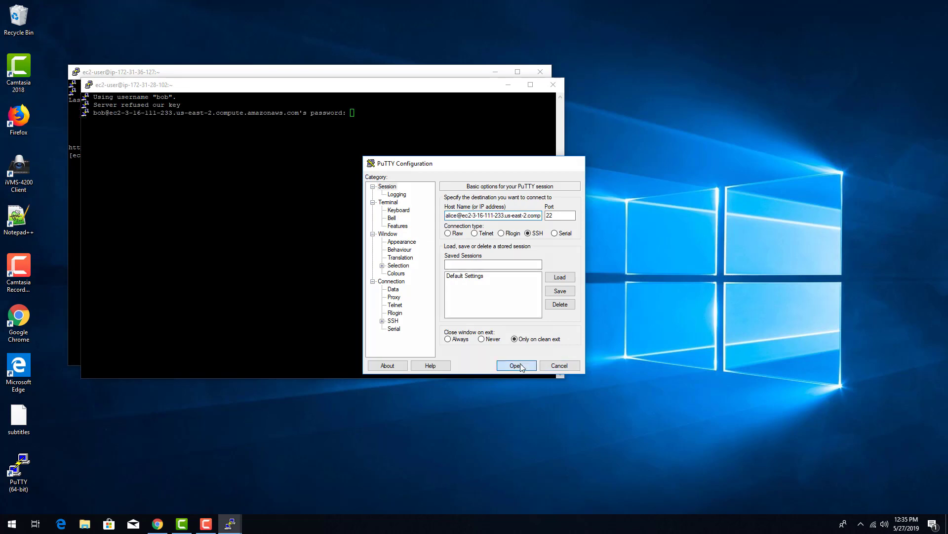
click(516, 366)
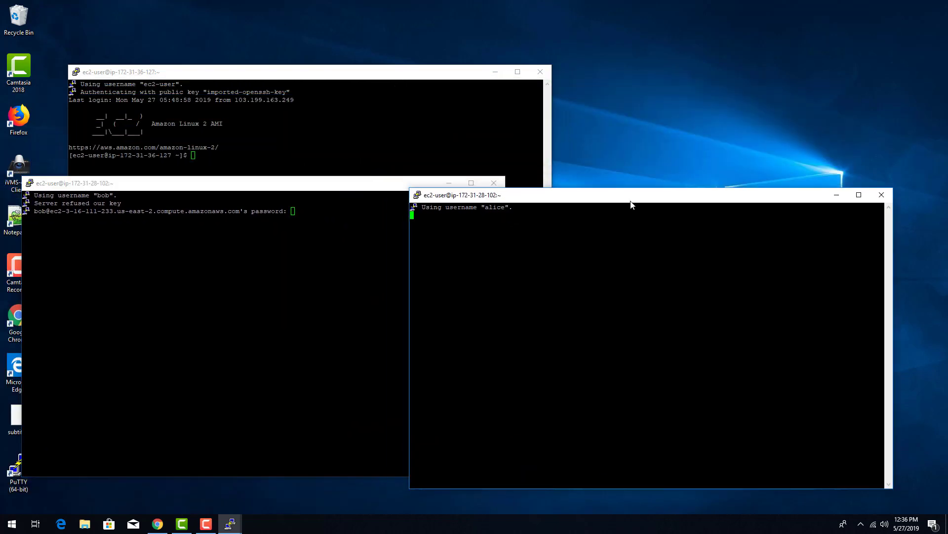
- Arrange the alice and bob session windows, then log bob and alice in by password
drag(631, 204, 684, 221)
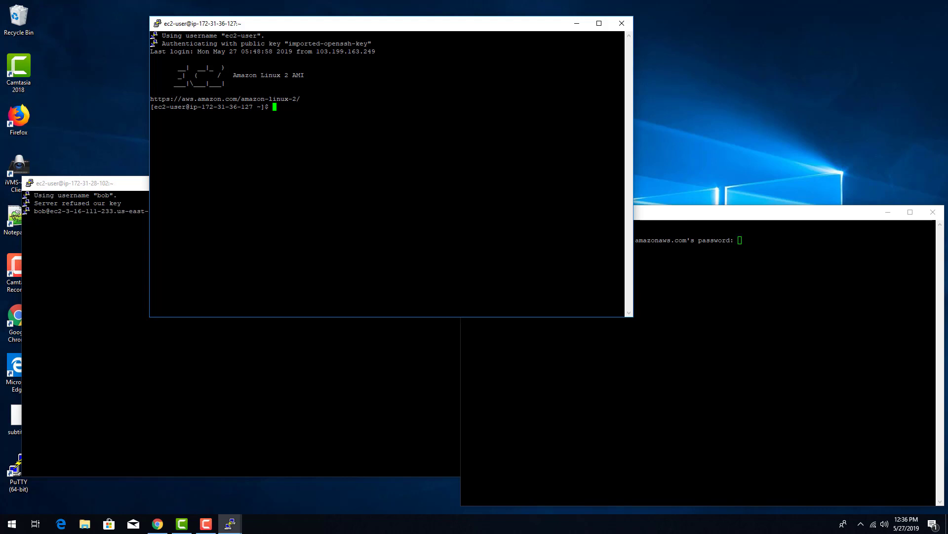
click(79, 183)
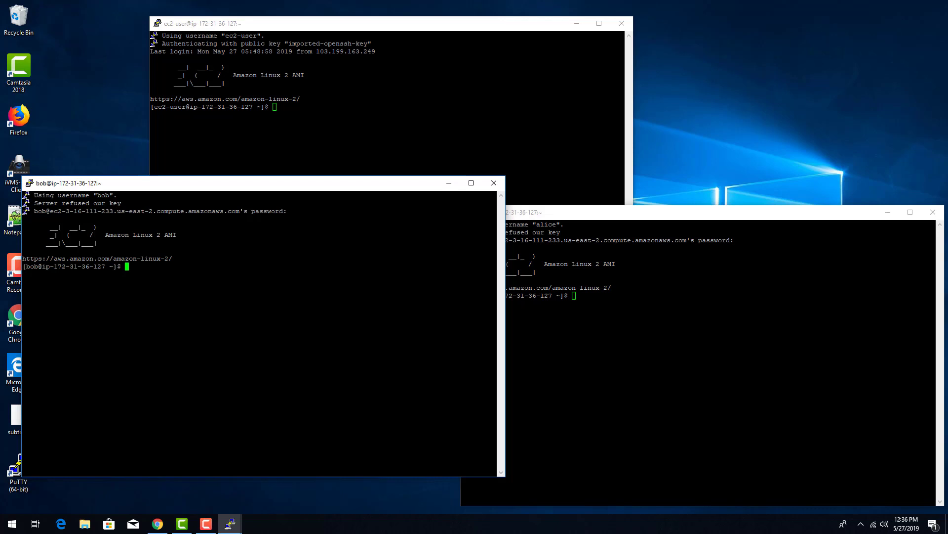
- Run who in bob's session to list ec2-user, bob and alice as logged in
text(wh)
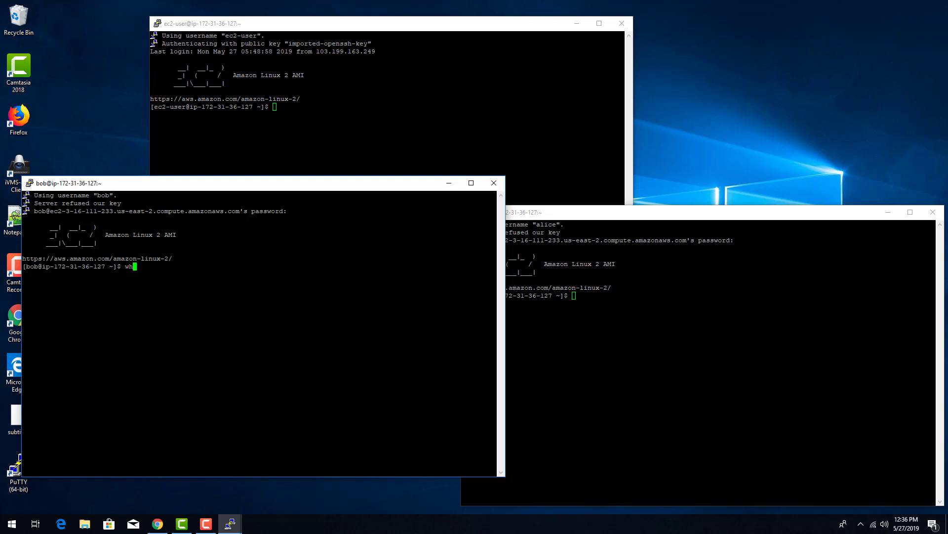
text(o)
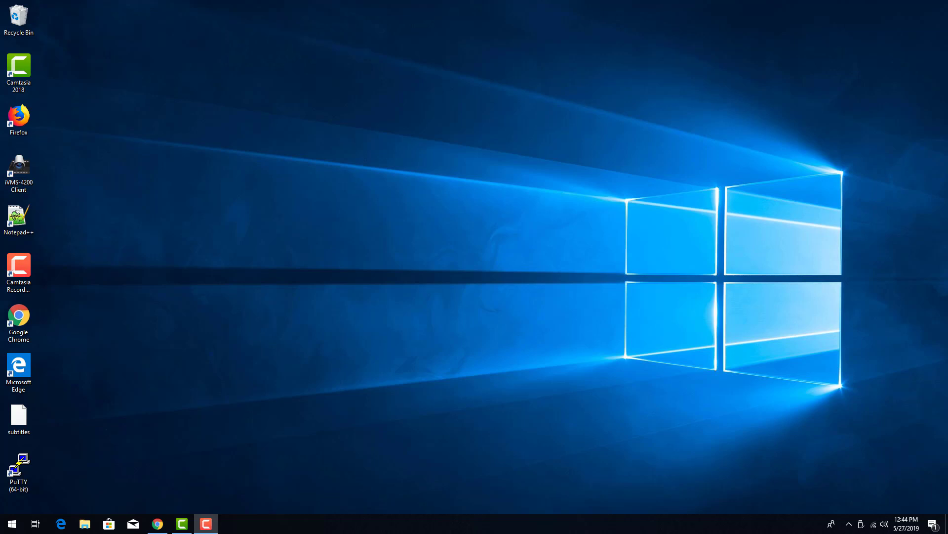
mouse_move(3, 515)
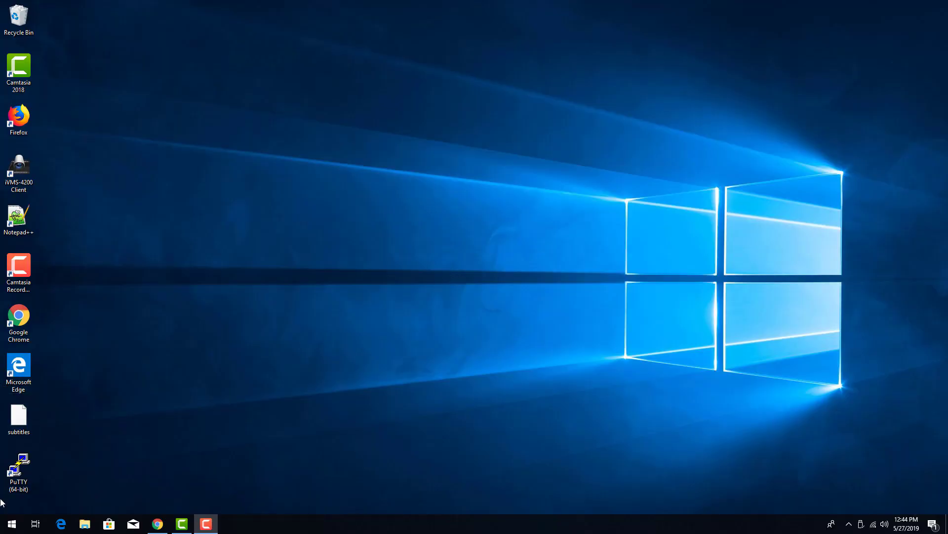
- Show the Start menu account options: Lock, Sign out and the admin and sujith accounts
click(11, 524)
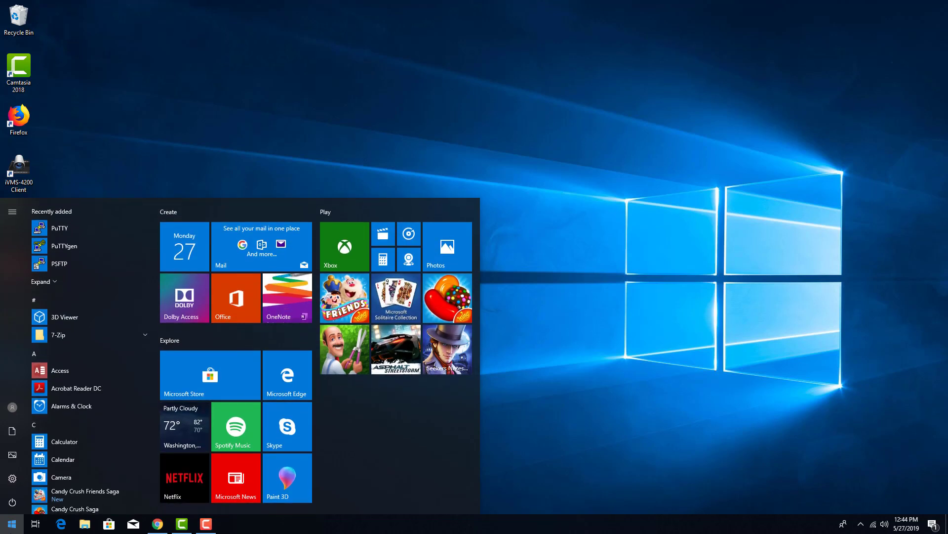
click(12, 407)
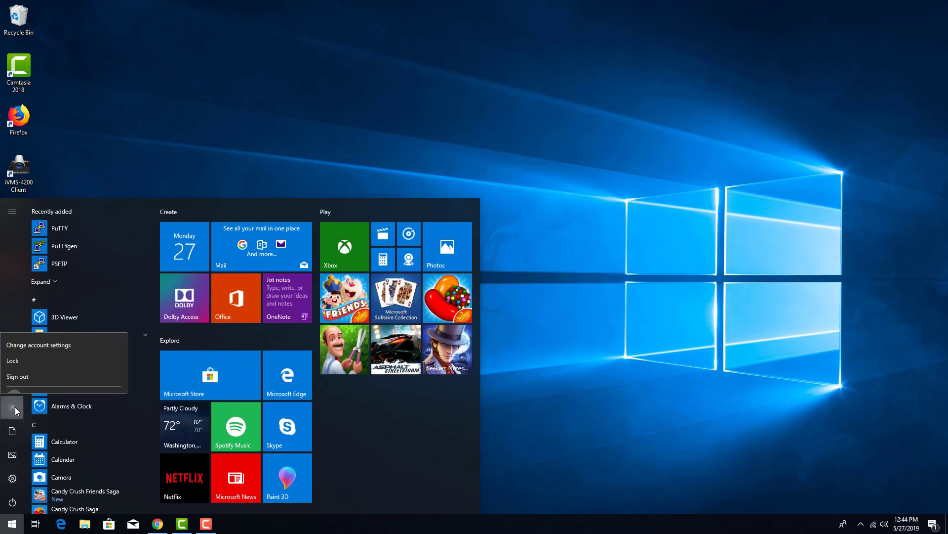
click(12, 407)
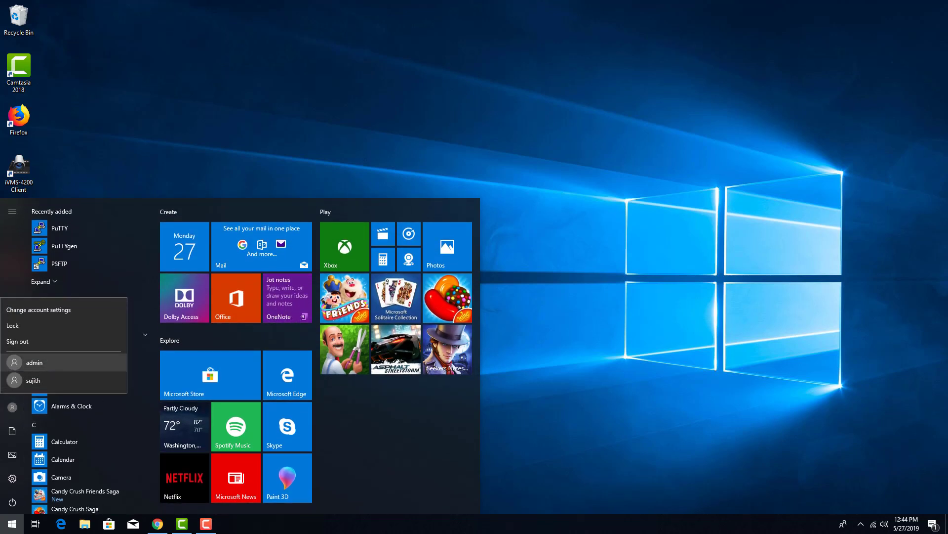